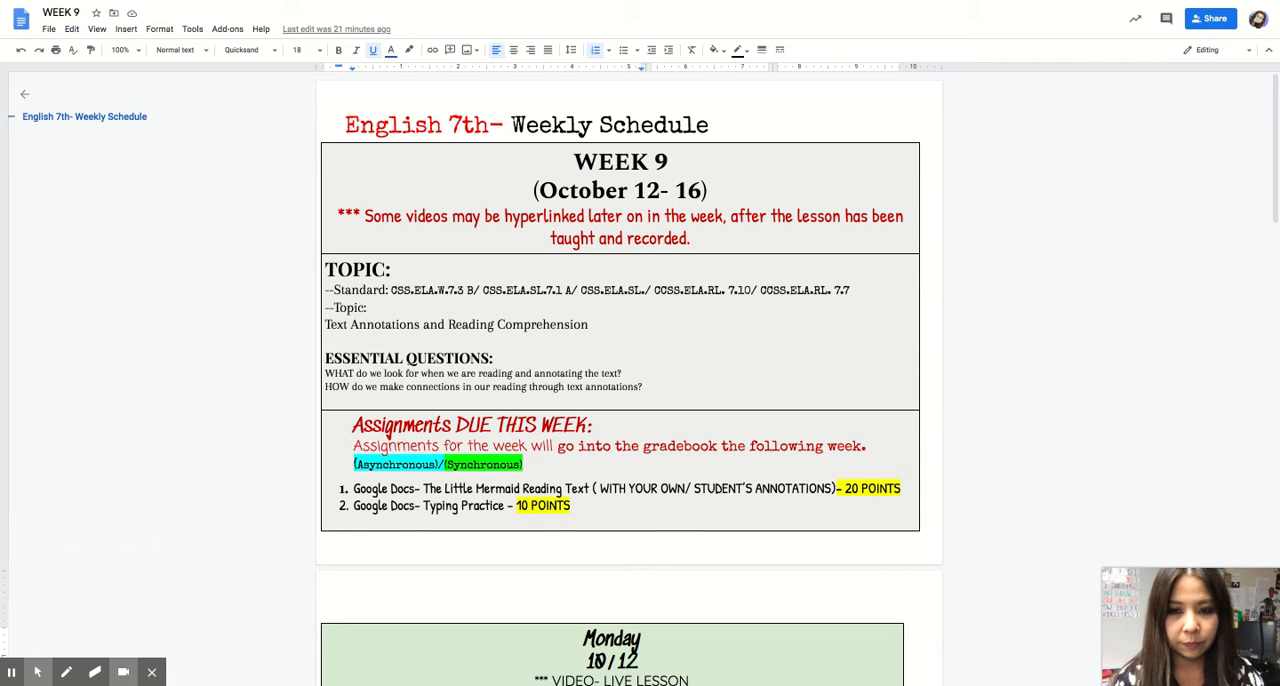
# Scroll past the topic section to the Assignments DUE THIS WEEK box and Monday table header
pyautogui.scroll(-3)
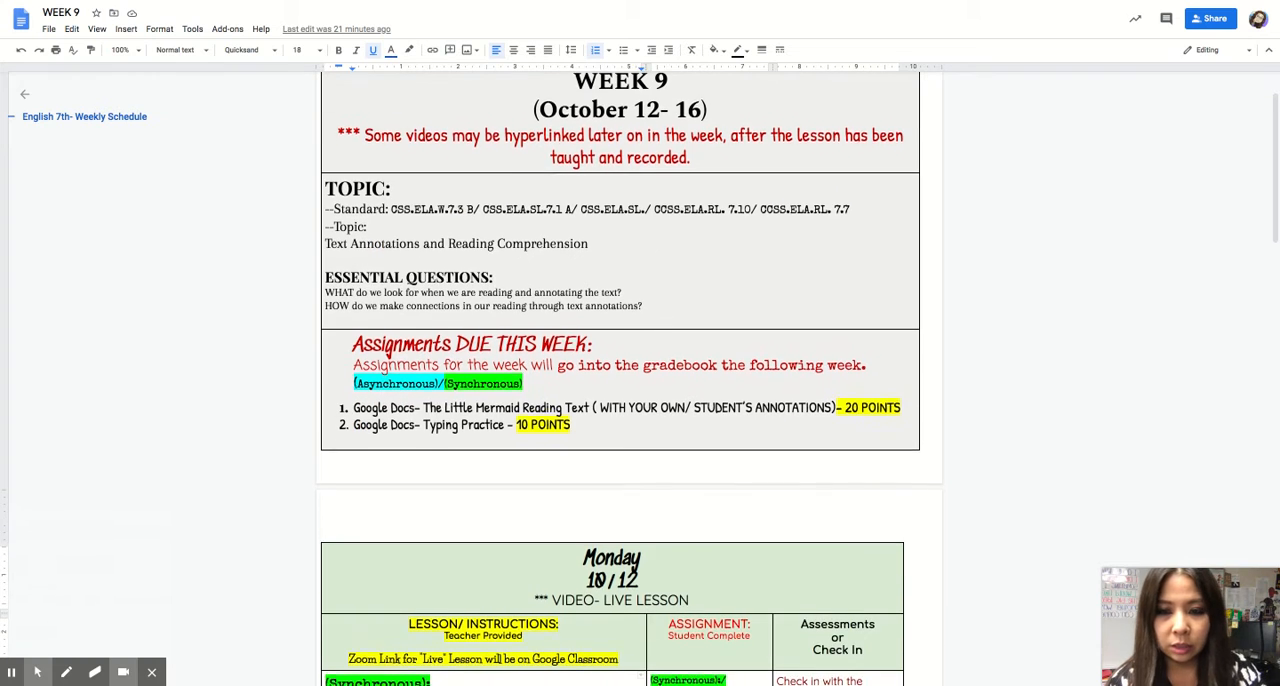
pyautogui.scroll(-3)
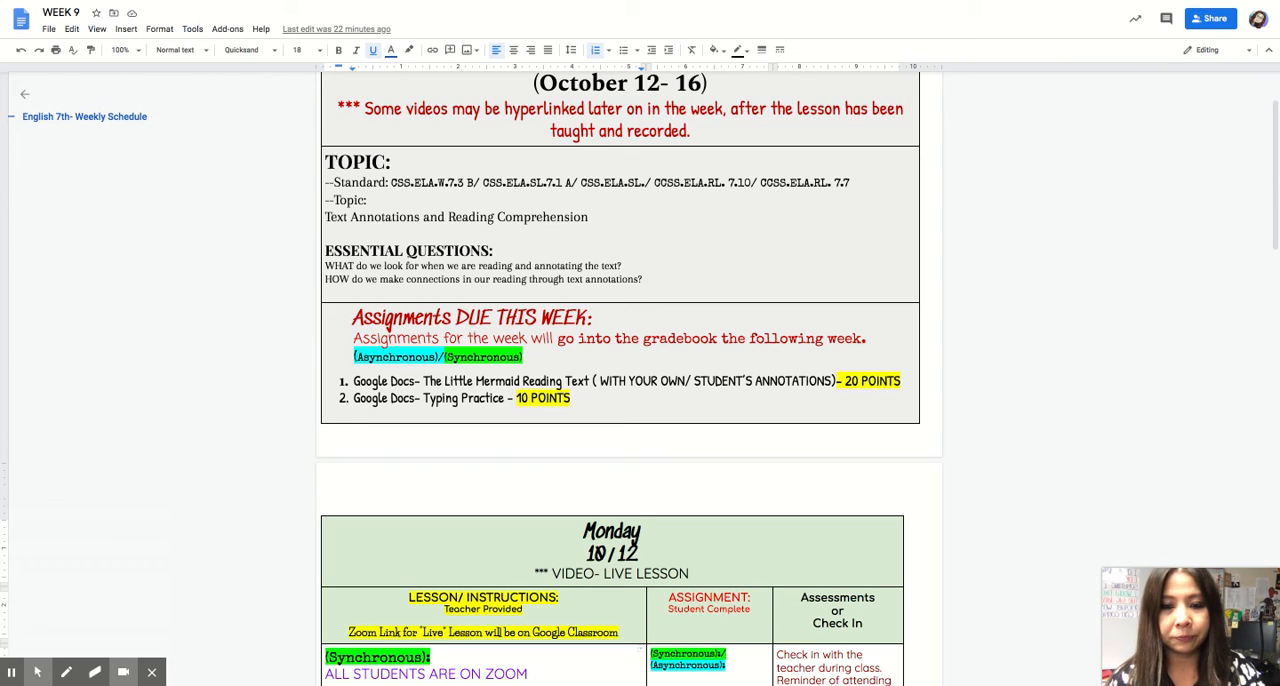
# Scroll to the Monday 10/12 table and dismiss the Typing Practice link preview
pyautogui.scroll(-3)
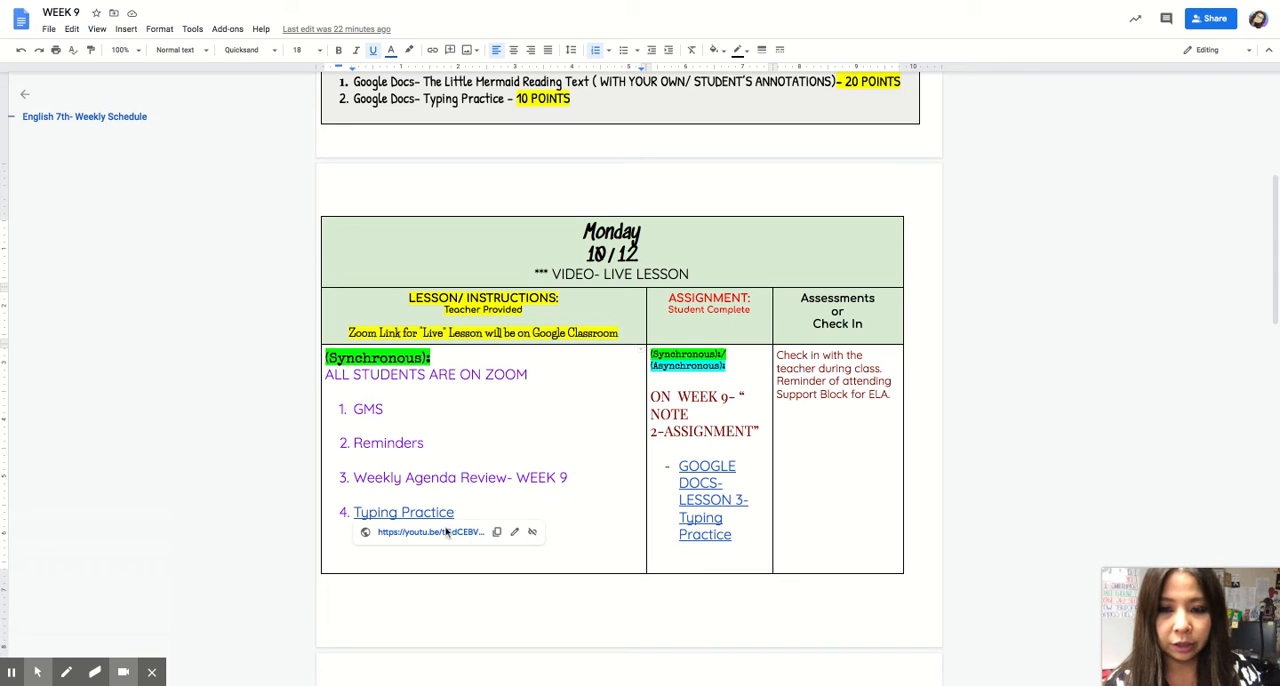
pyautogui.click(707, 499)
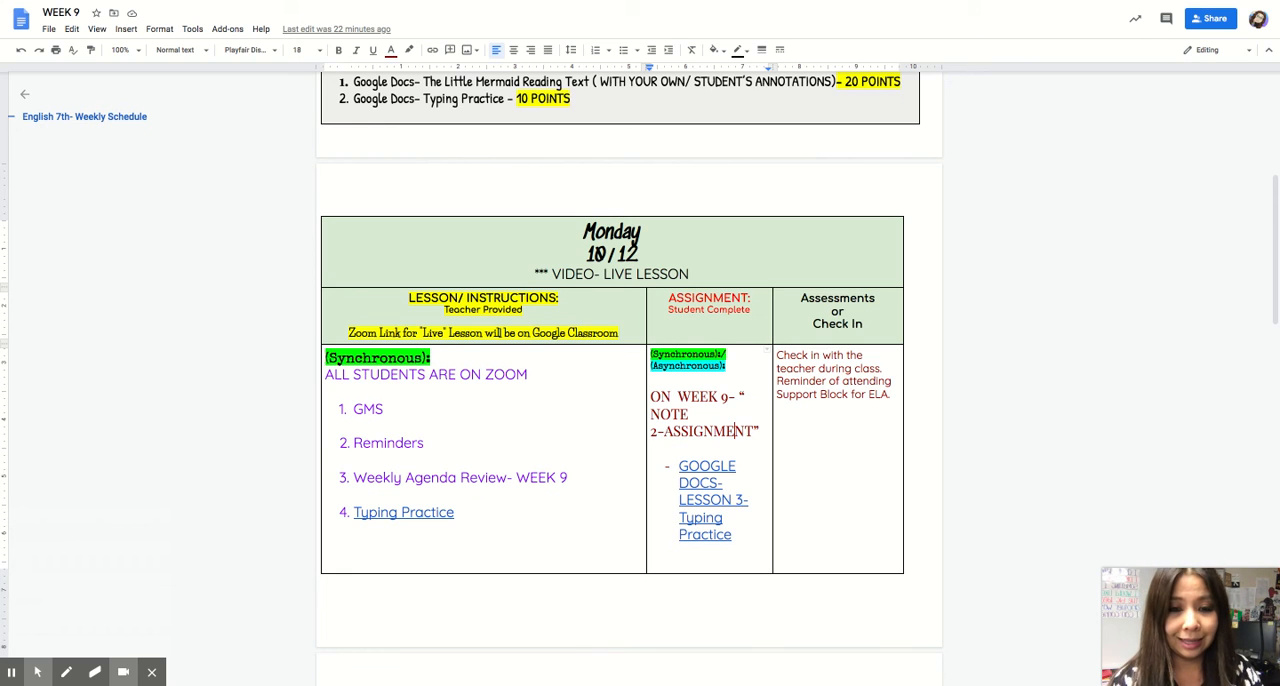
# Scroll through the Wednesday 10/14 table until the Friday 10/16 table is fully visible
pyautogui.scroll(-3)
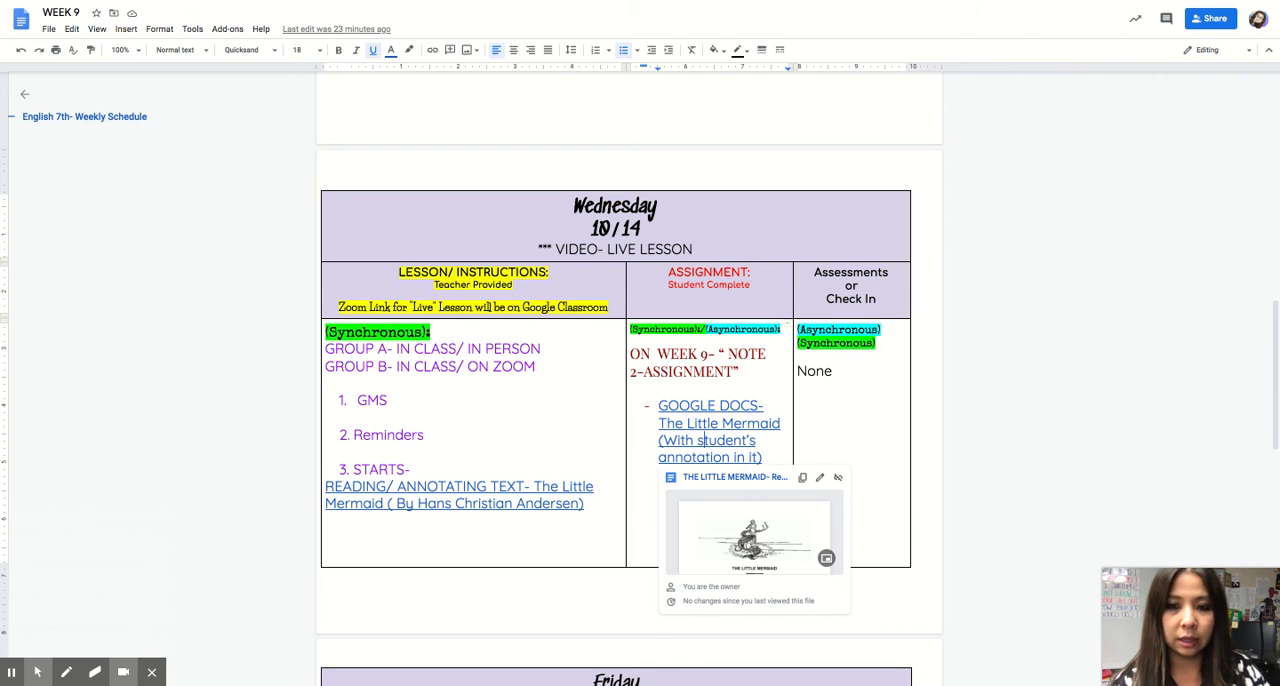
pyautogui.scroll(-3)
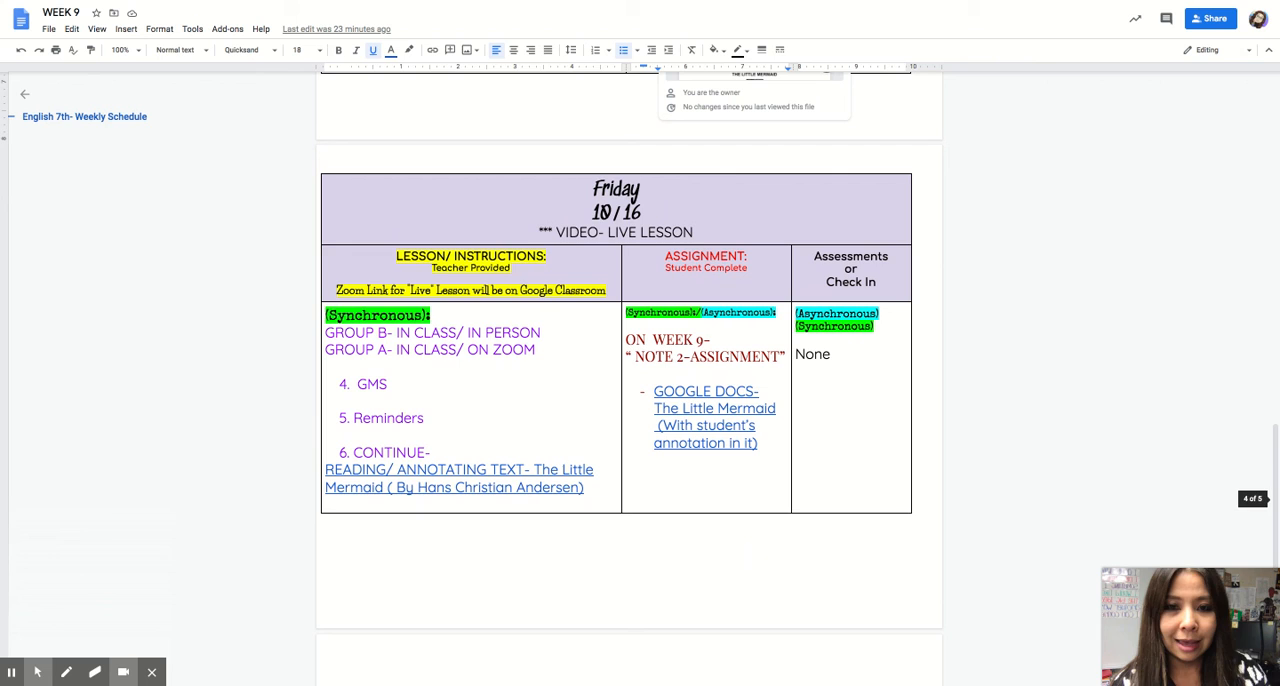